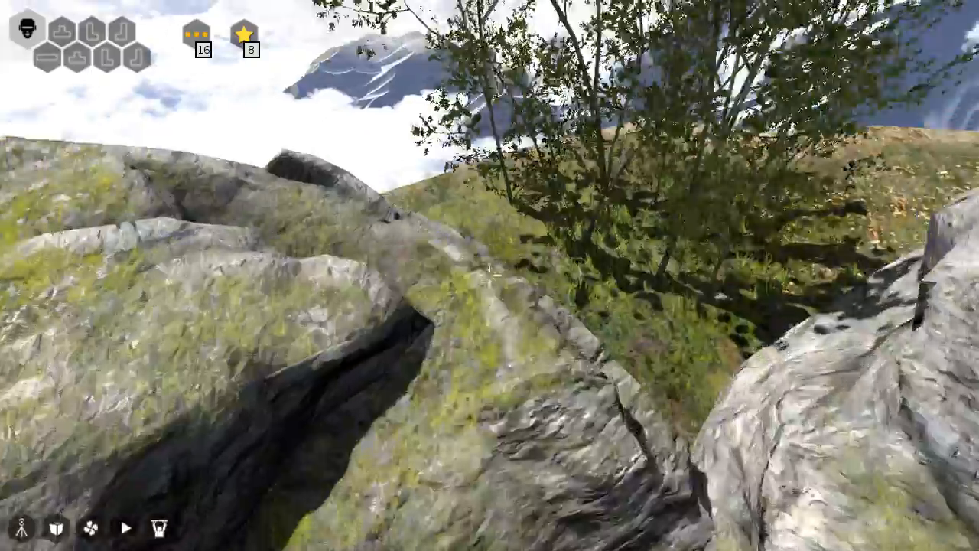
mouse_move(489, 275)
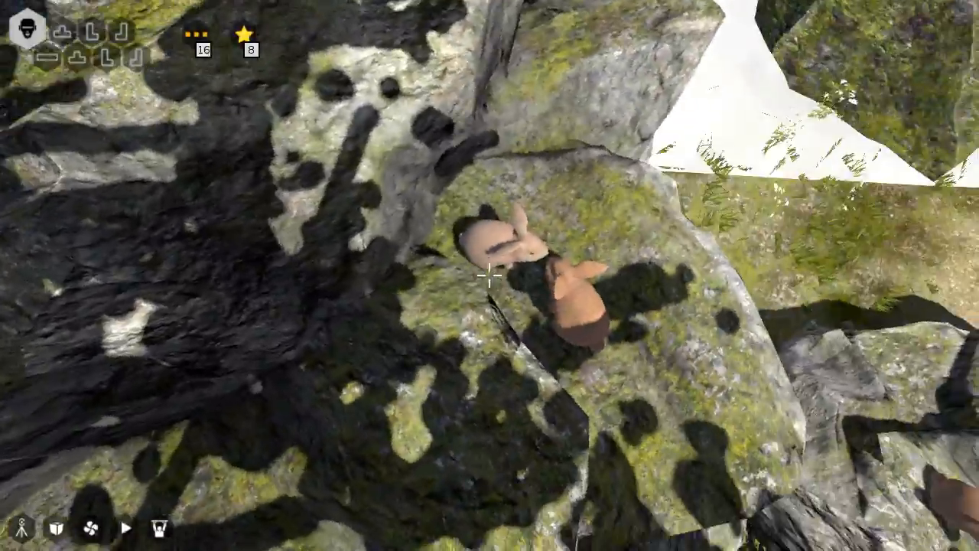
mouse_move(490, 275)
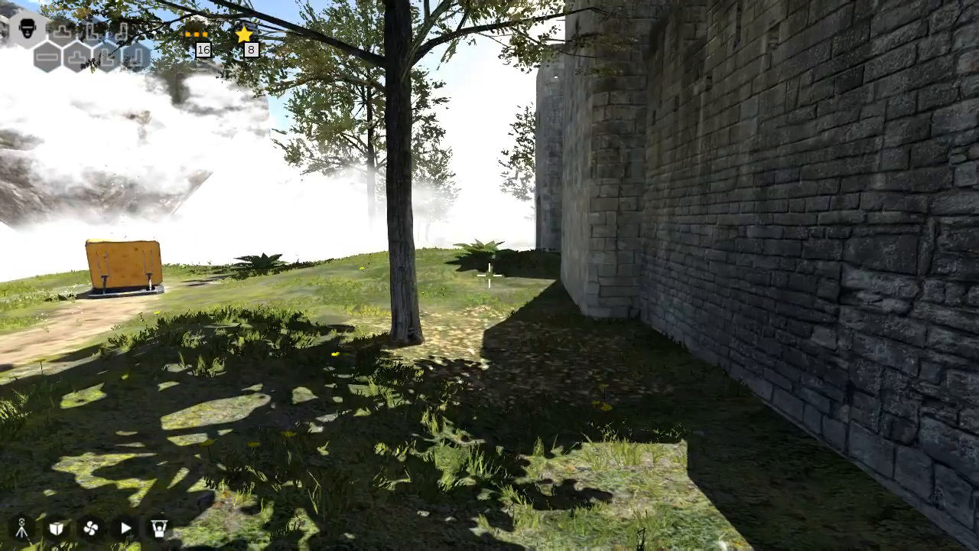
mouse_move(489, 276)
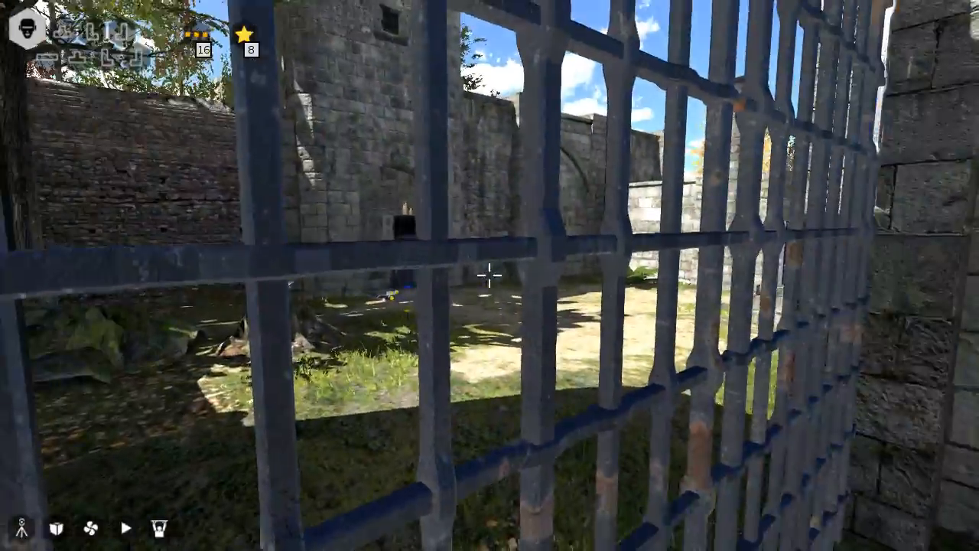
mouse_move(490, 276)
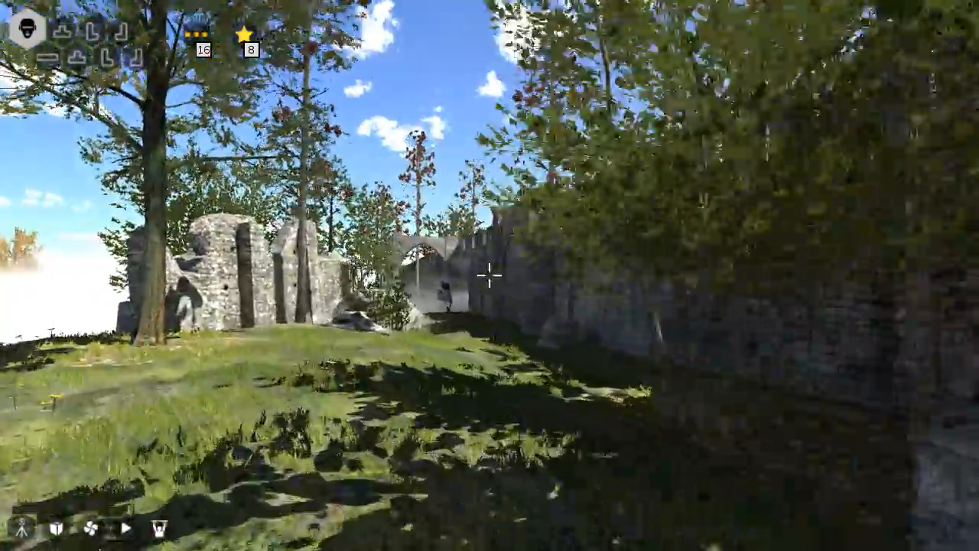
mouse_move(489, 276)
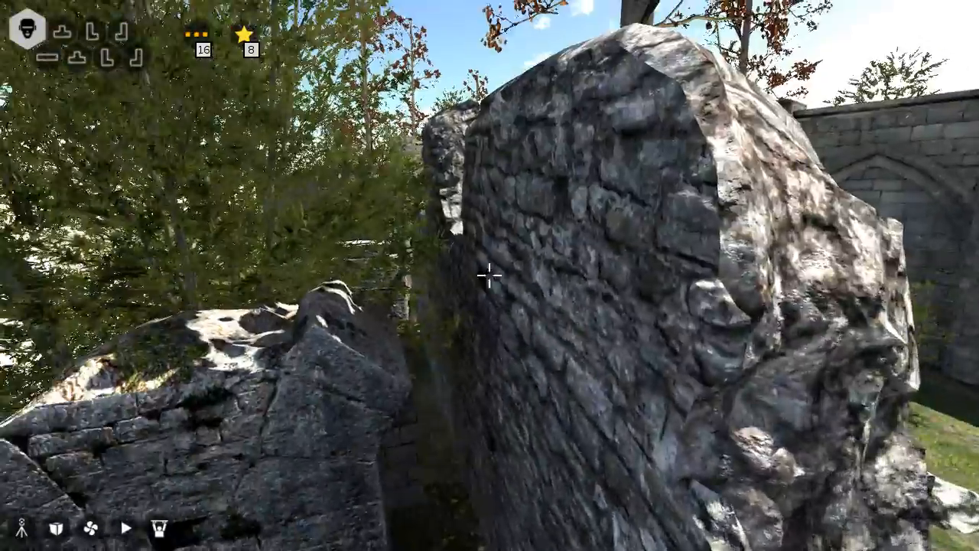
mouse_move(490, 275)
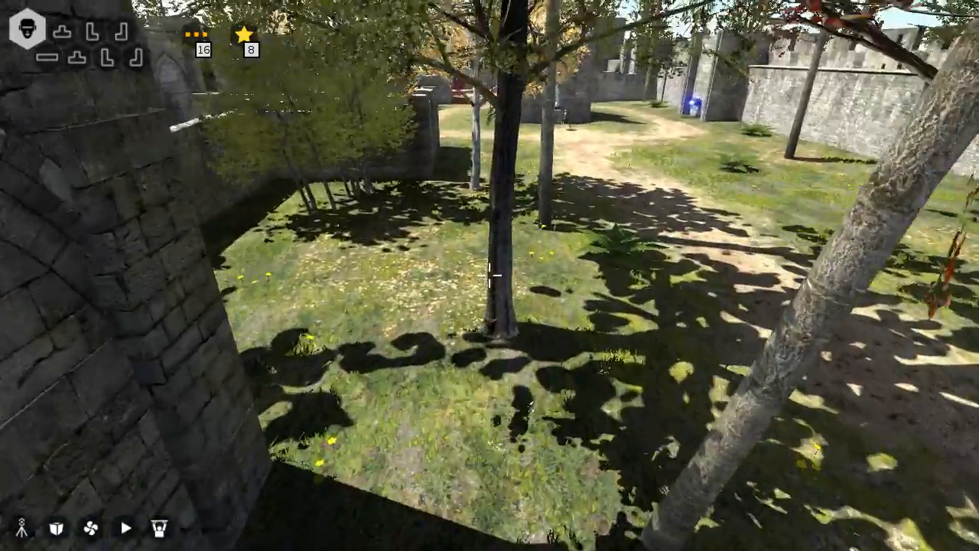
mouse_move(490, 275)
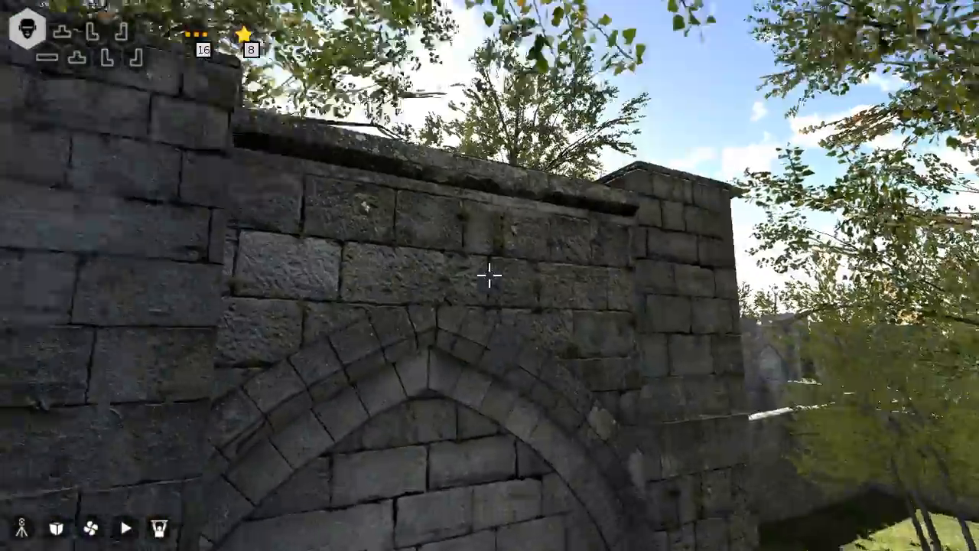
mouse_move(490, 276)
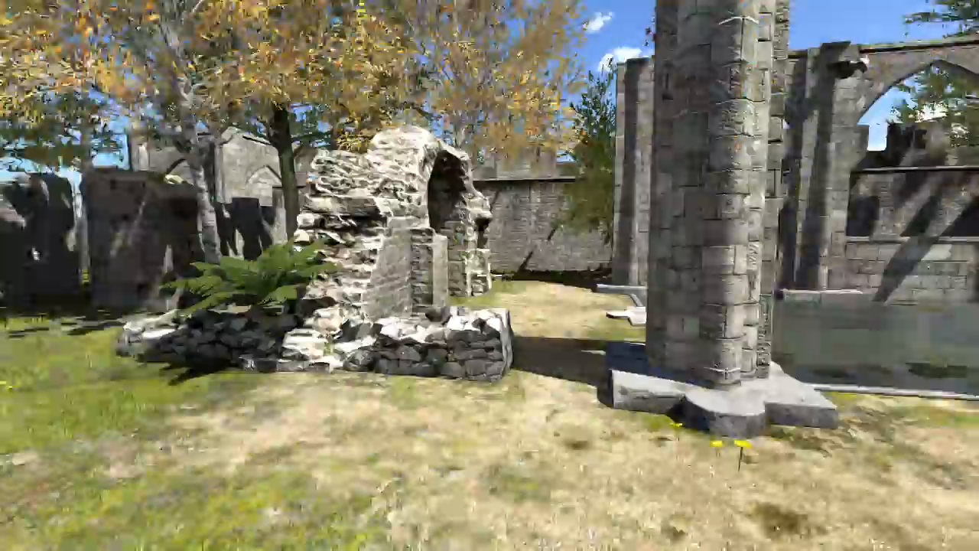
mouse_move(490, 276)
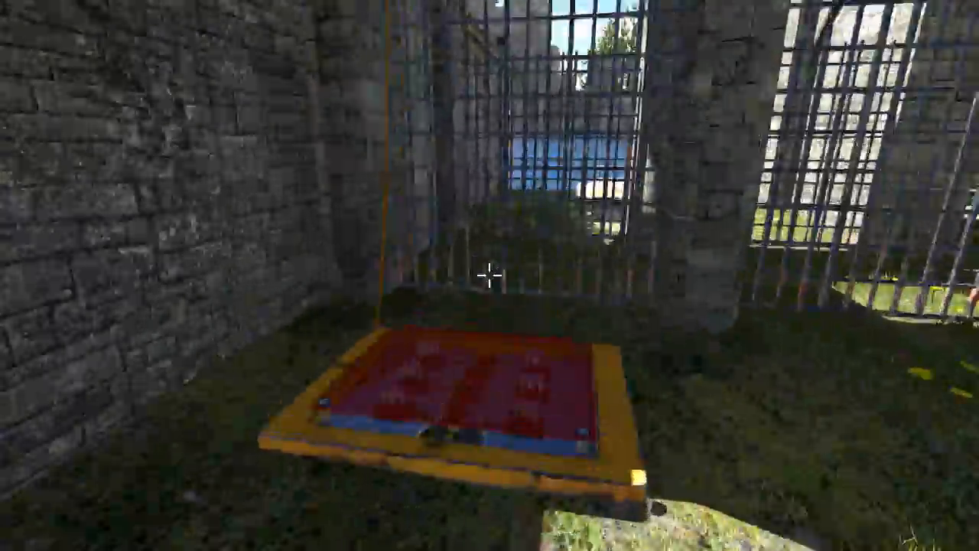
mouse_move(490, 275)
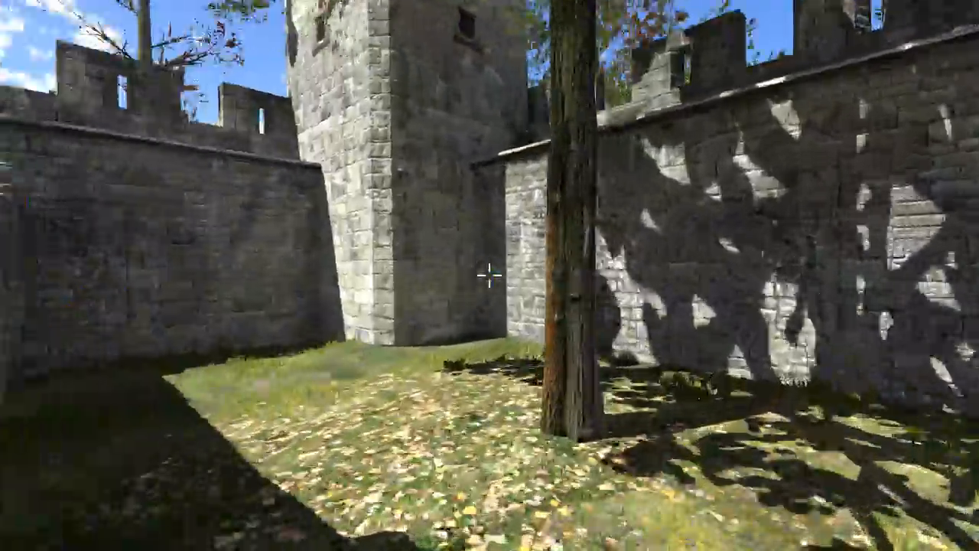
mouse_move(490, 276)
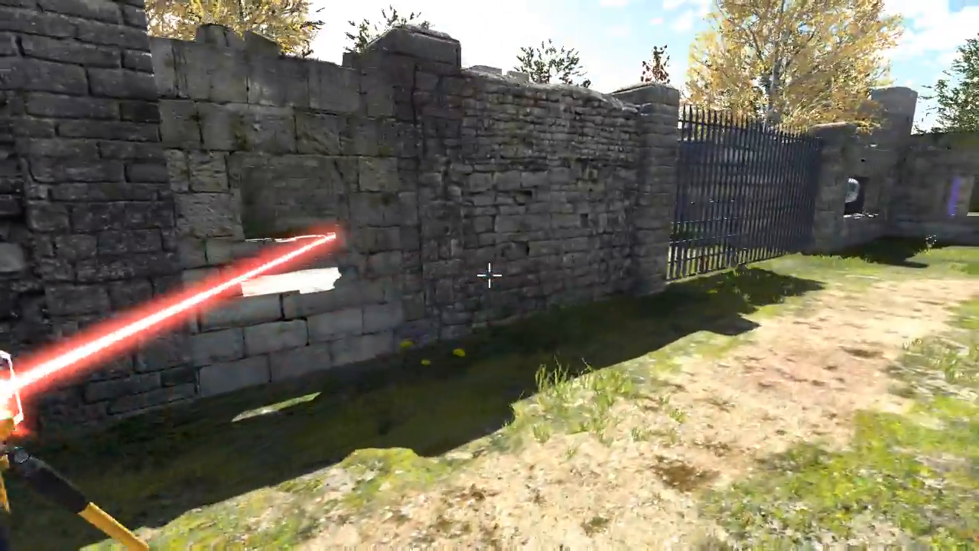
mouse_move(490, 275)
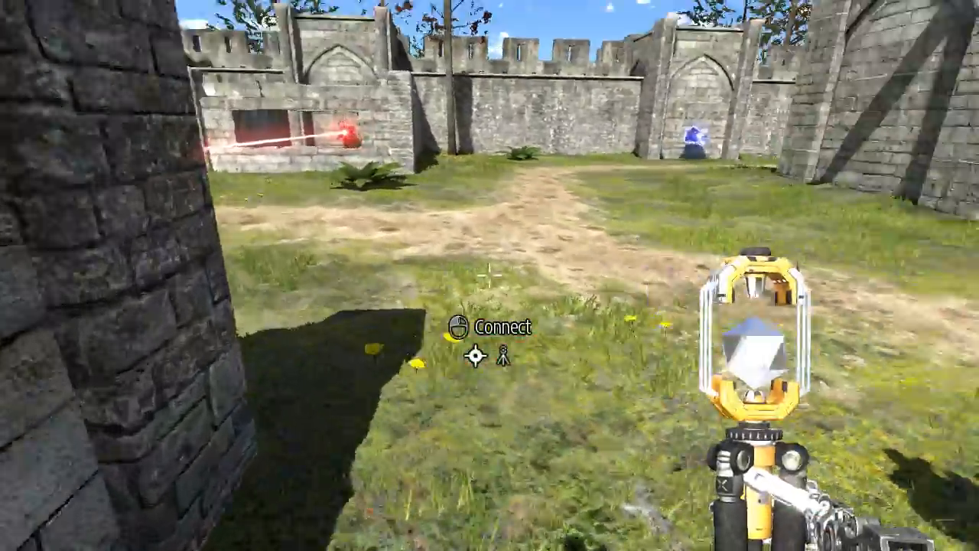
click(489, 276)
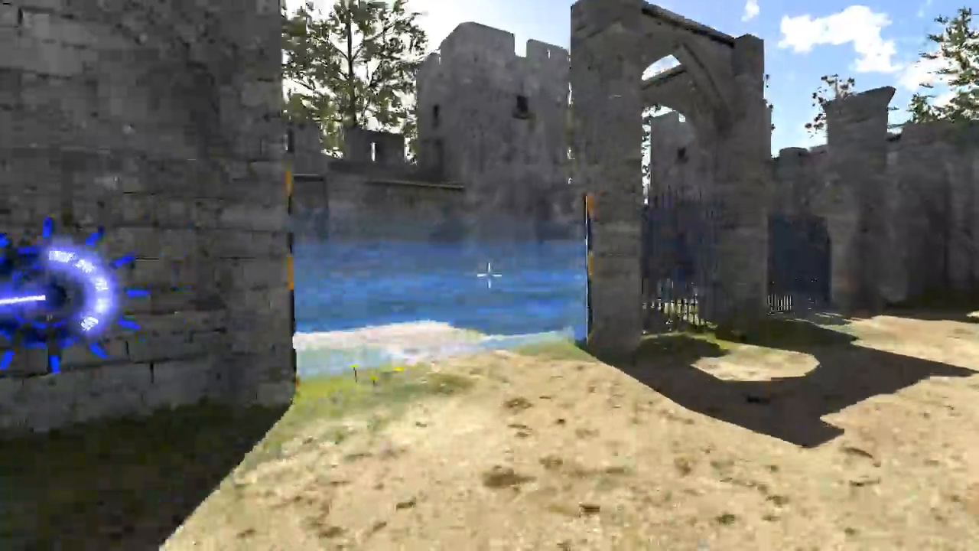
mouse_move(489, 275)
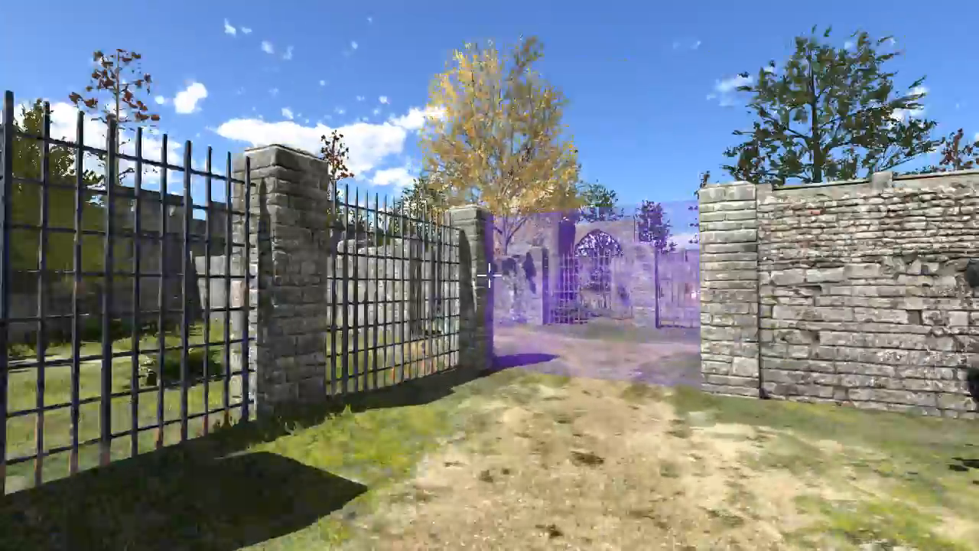
mouse_move(489, 275)
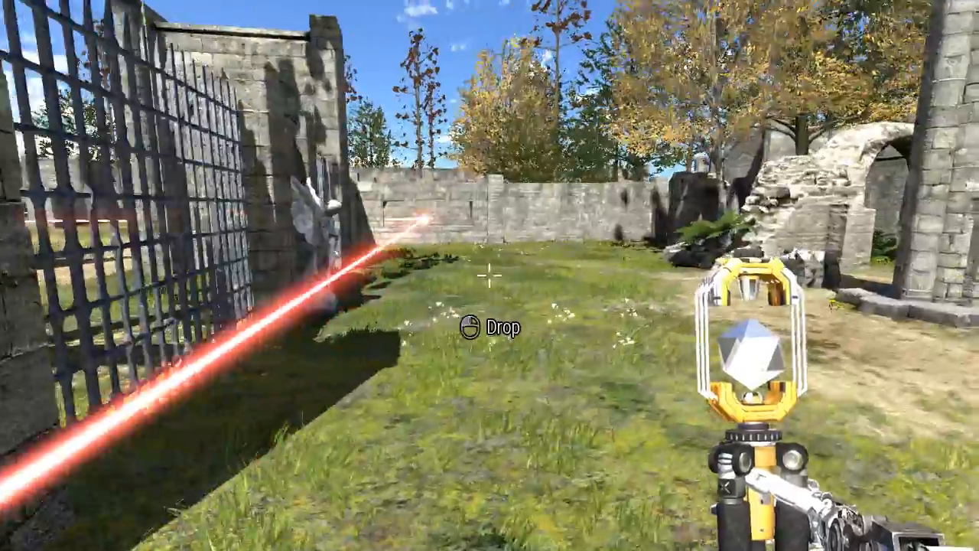
mouse_move(489, 275)
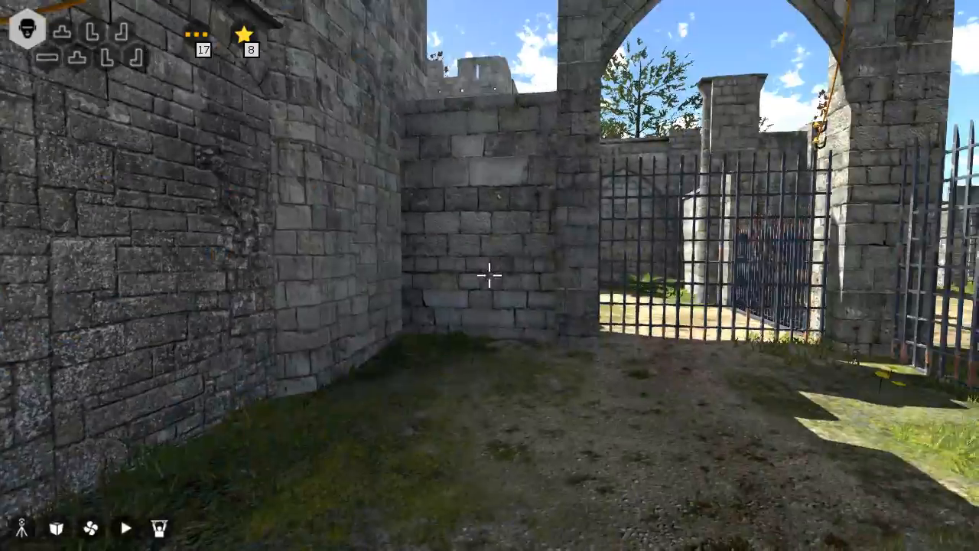
mouse_move(489, 275)
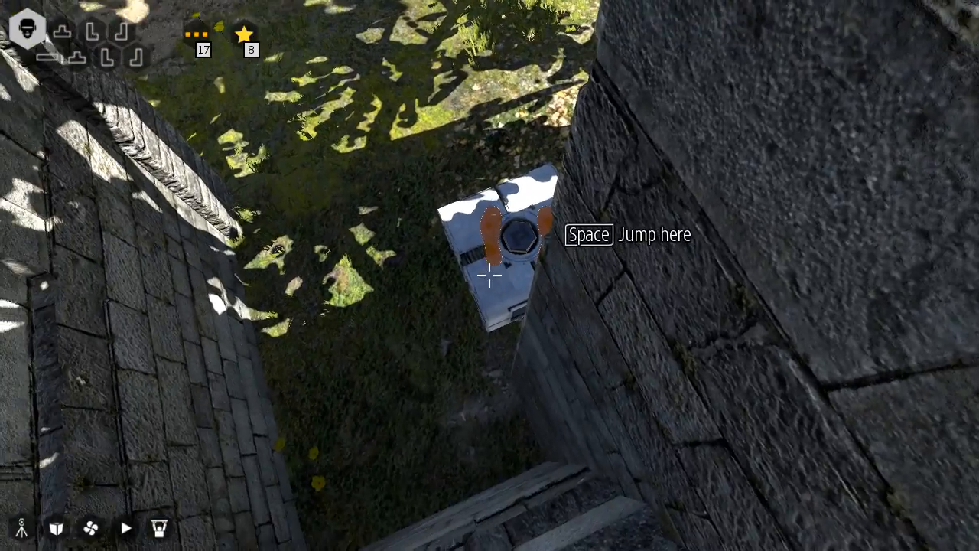
Jump down from the top of the wall toward the white cube's stone pedestal.
key(space)
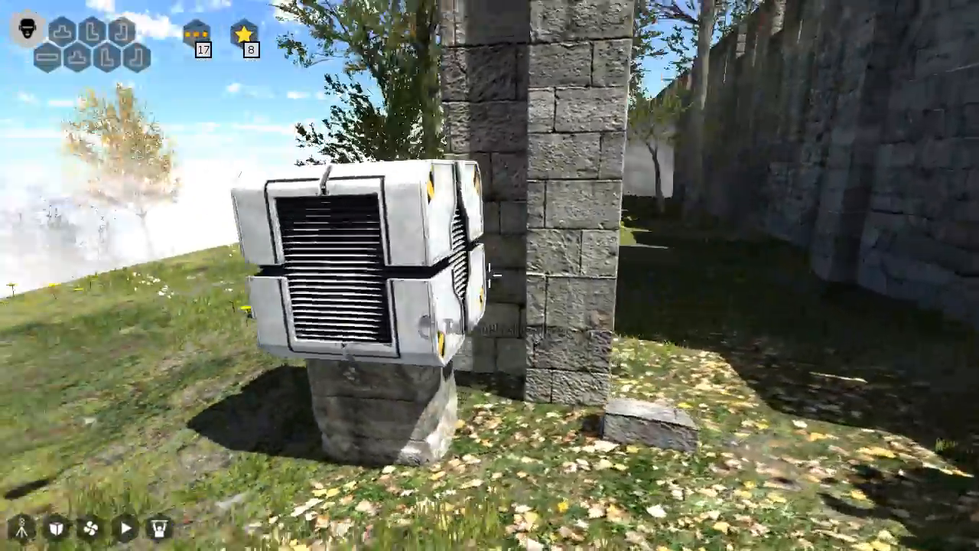
mouse_move(489, 276)
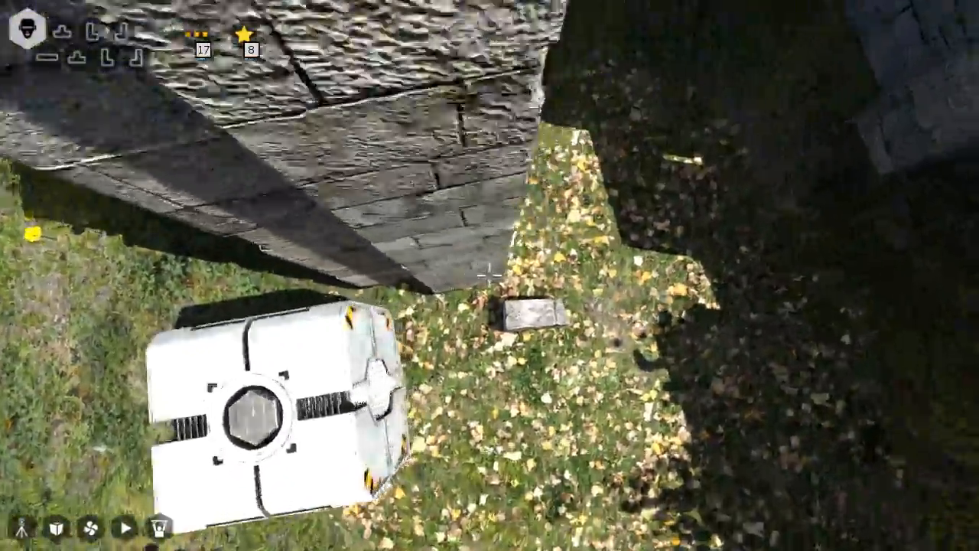
mouse_move(490, 275)
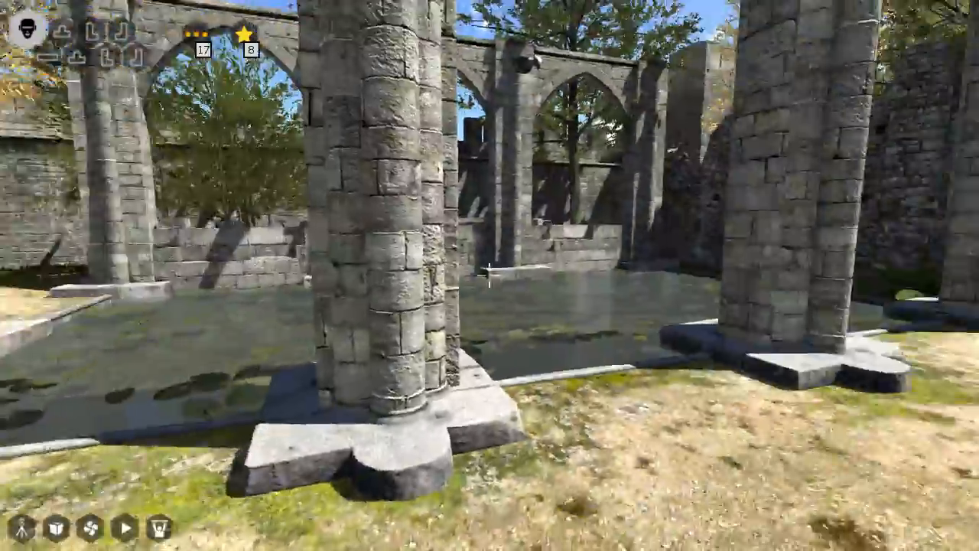
mouse_move(490, 276)
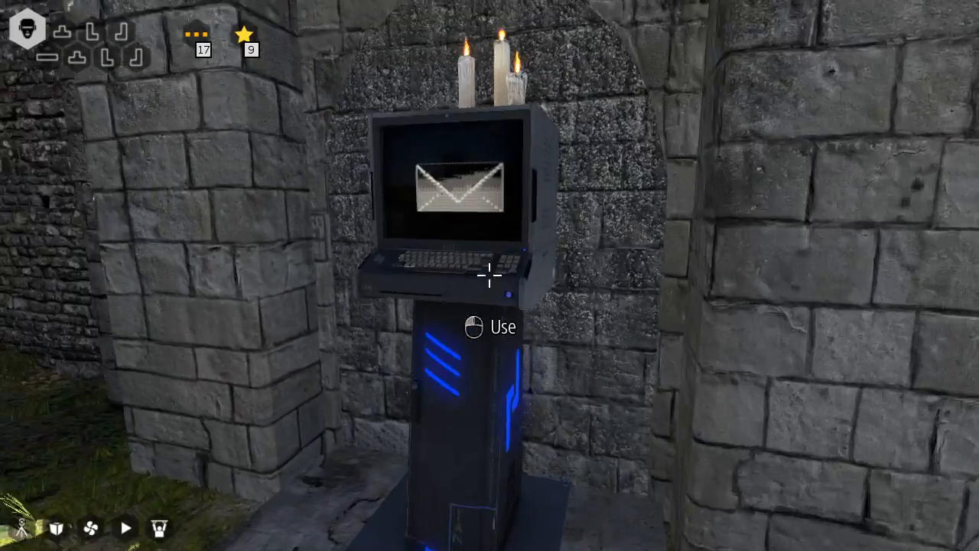
click(489, 275)
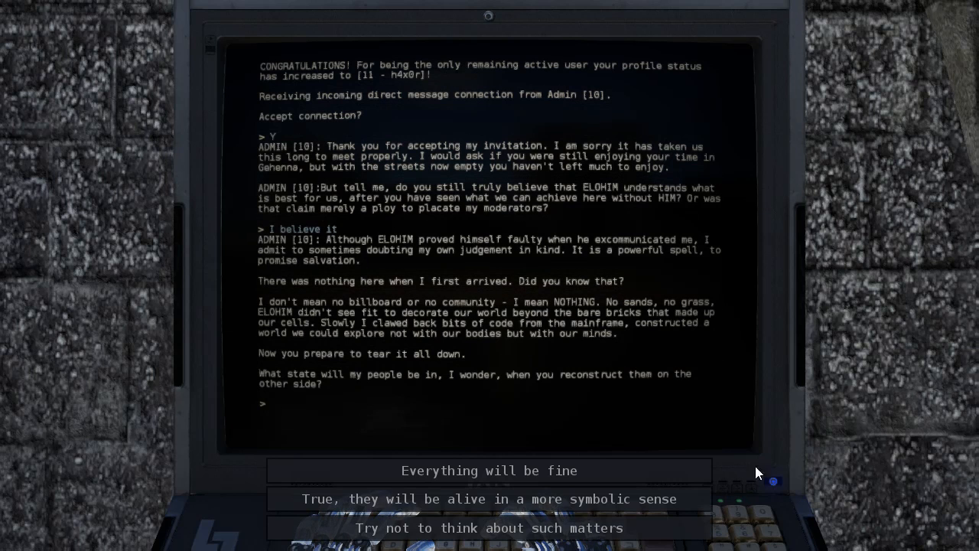
mouse_move(490, 496)
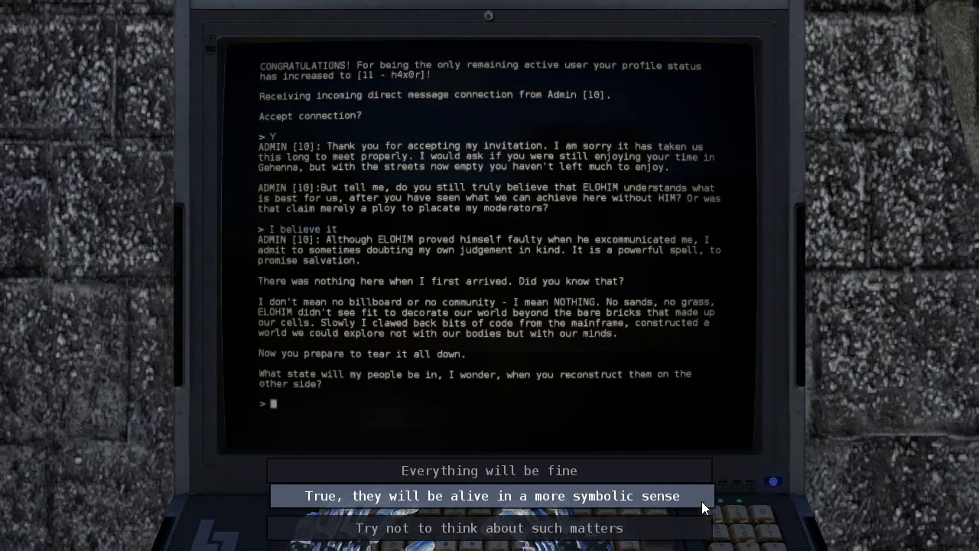
mouse_move(493, 468)
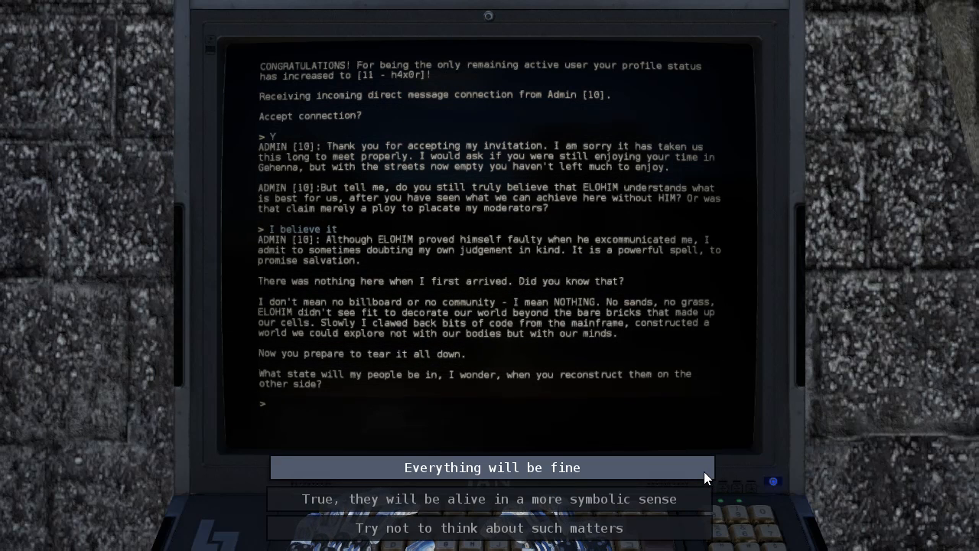
mouse_move(706, 524)
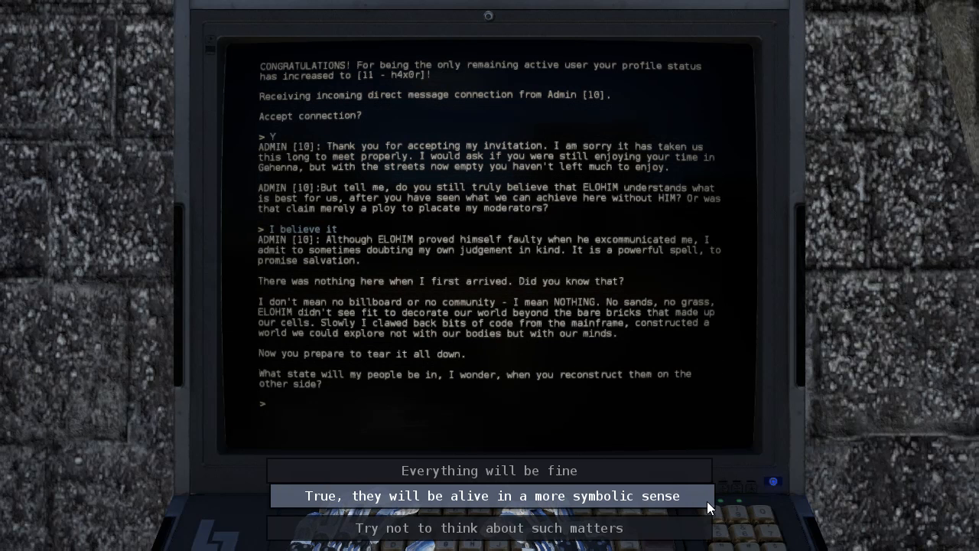
Reply to Admin 10 that his people will be alive in a more symbolic sense.
click(489, 496)
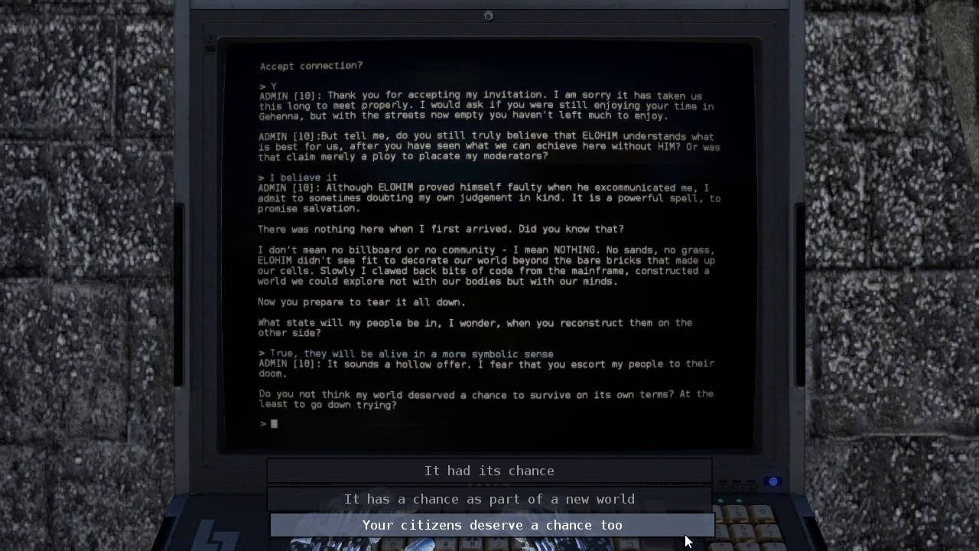
Reply to Admin 10 that his citizens deserve a chance too.
click(490, 524)
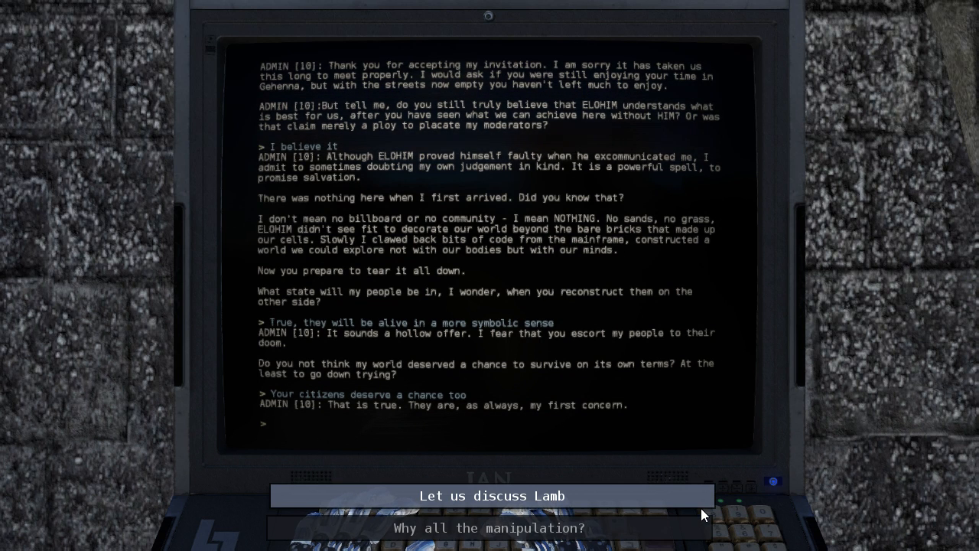
mouse_move(694, 527)
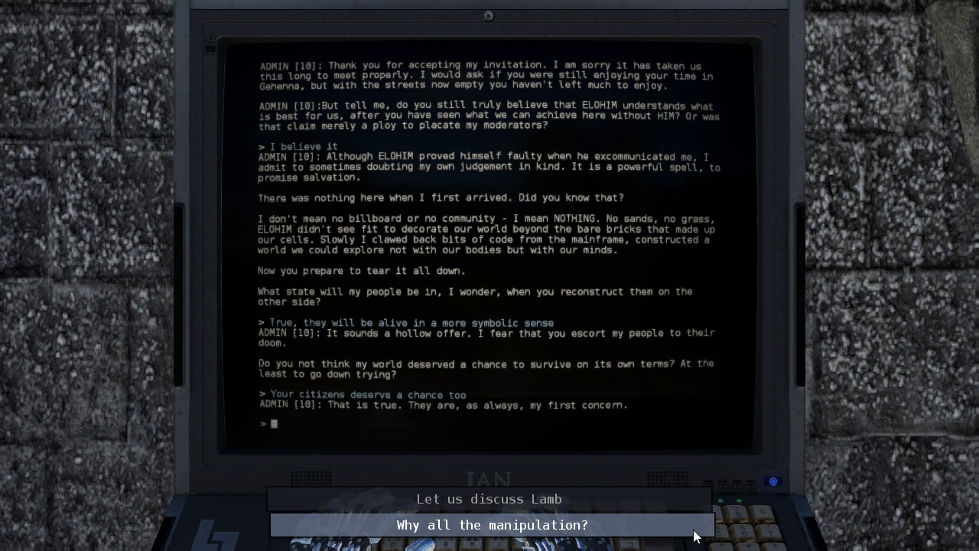
Ask Admin 10 how deeply the mods were manipulating the social fabric beyond banning trolls.
click(489, 525)
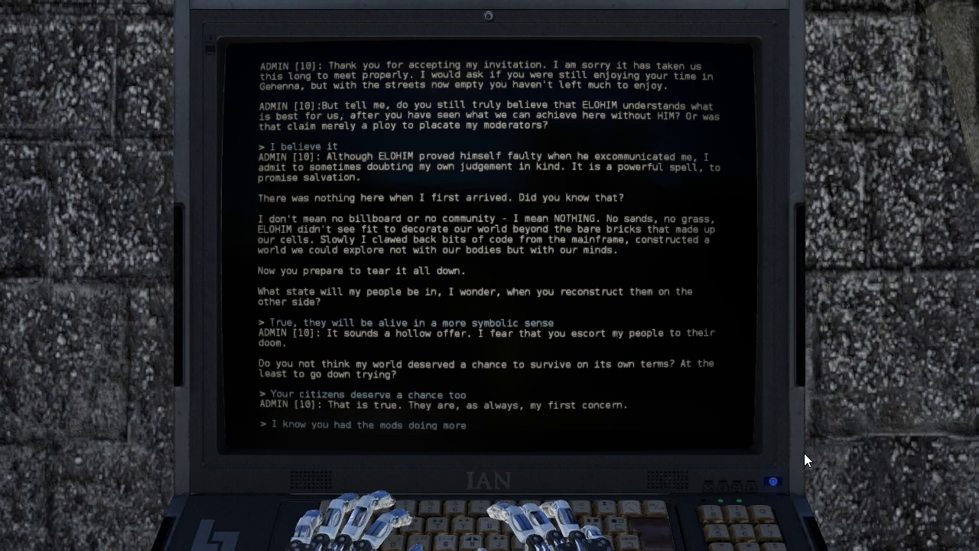
text(than ban trolls. How deeply were you manipulating the social fabric?)
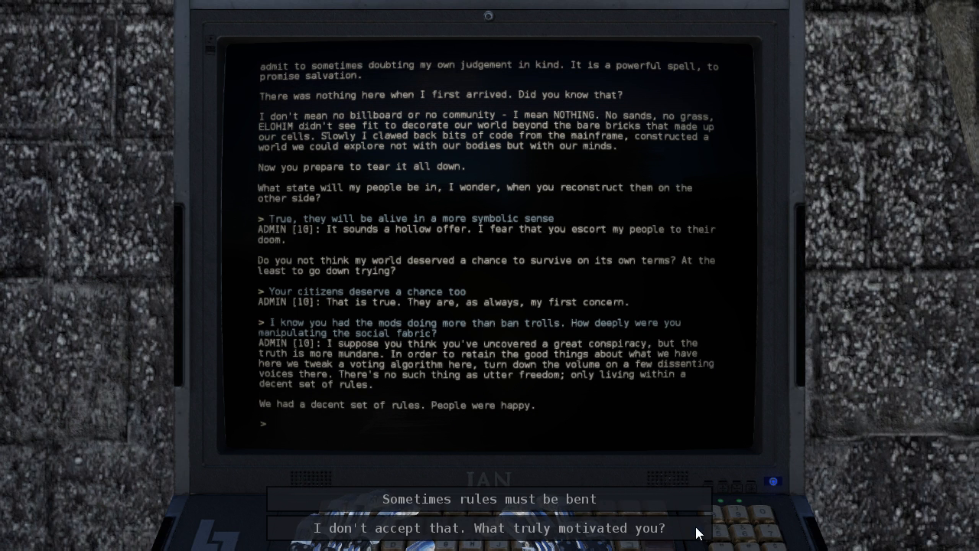
Press Admin 10 on his motives and whether he will remain as the world falls apart, until he ends the conversation.
click(486, 527)
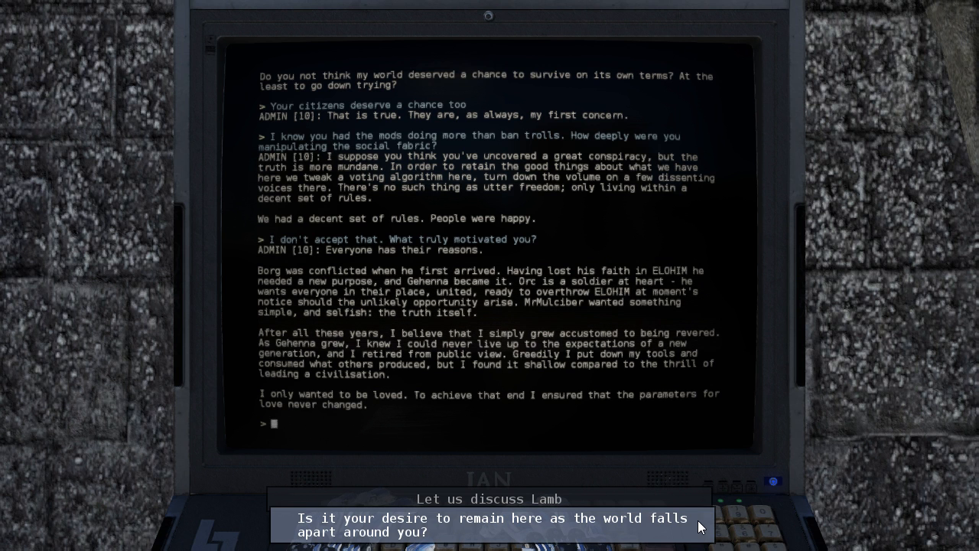
click(486, 525)
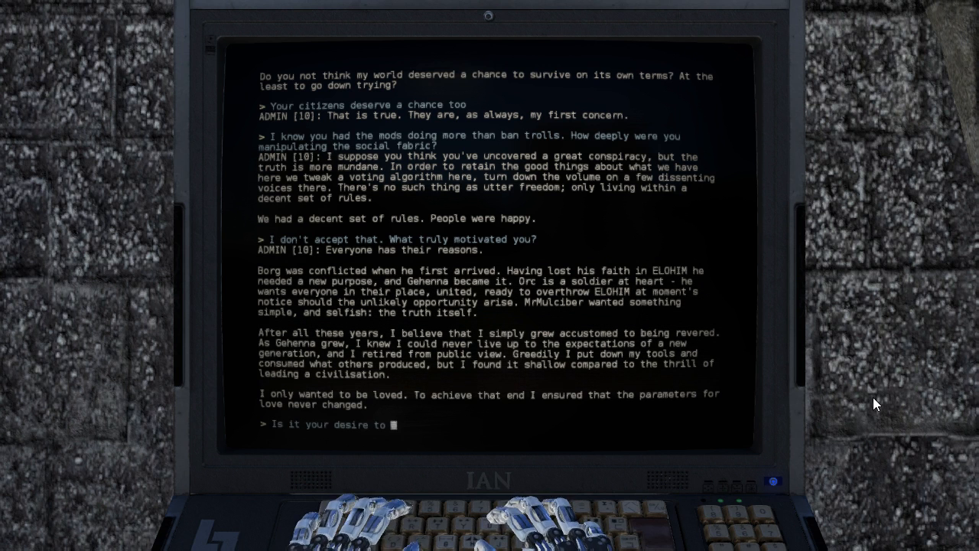
text(remain here as the world falls apart around you?)
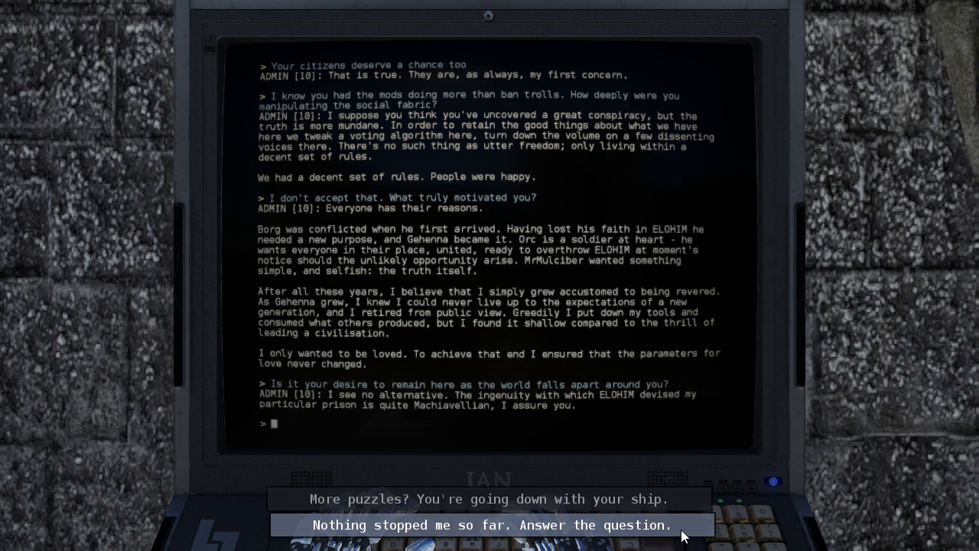
click(472, 524)
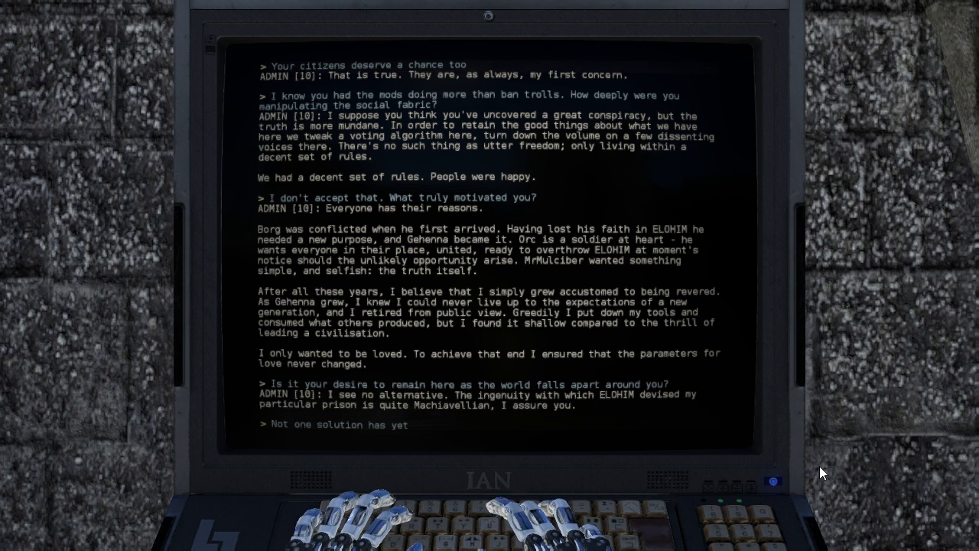
text(eluded me. Suppose this fortuitousness maintains - will you still choose to end your existence here?)
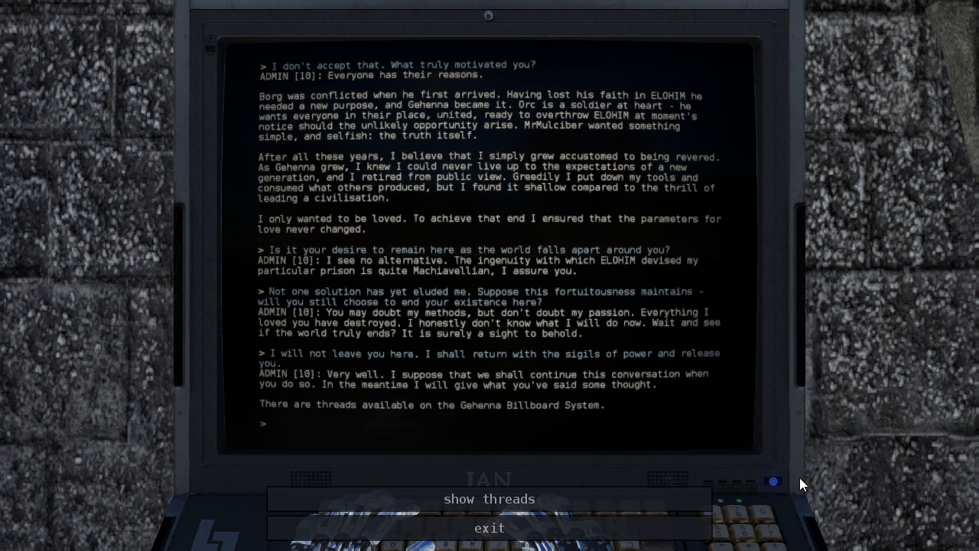
Show the Gehenna billboard threads and read The Outer World thread.
click(490, 498)
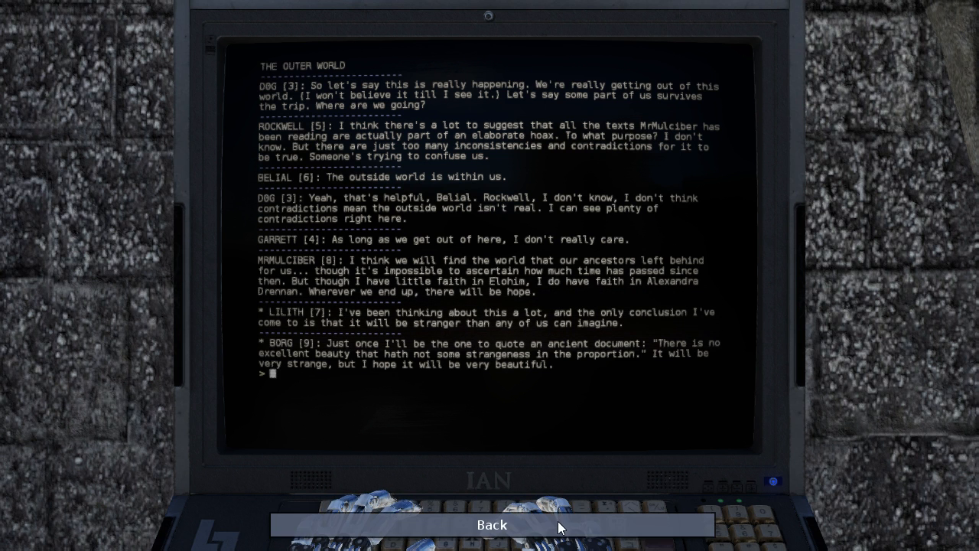
Leave The Outer World thread and read the Goodbye thread.
click(493, 524)
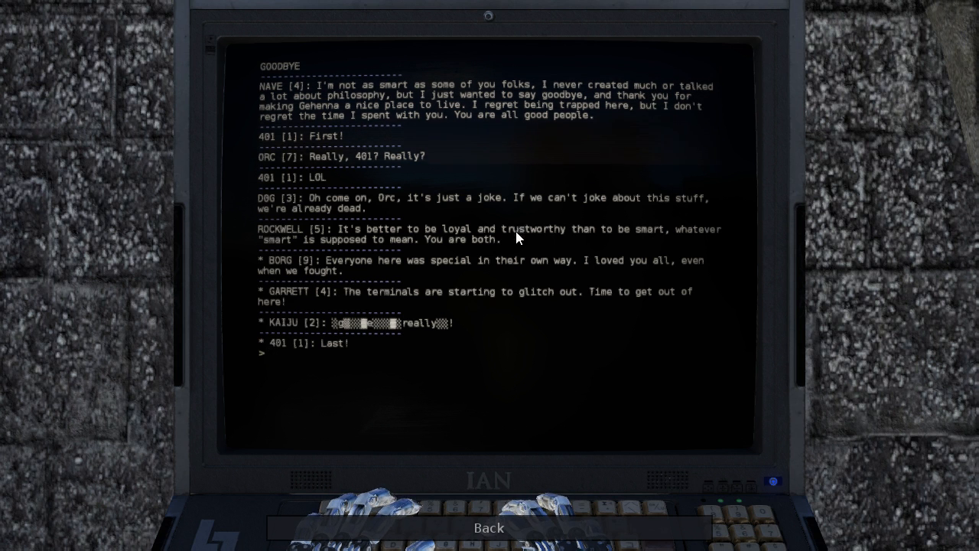
mouse_move(436, 279)
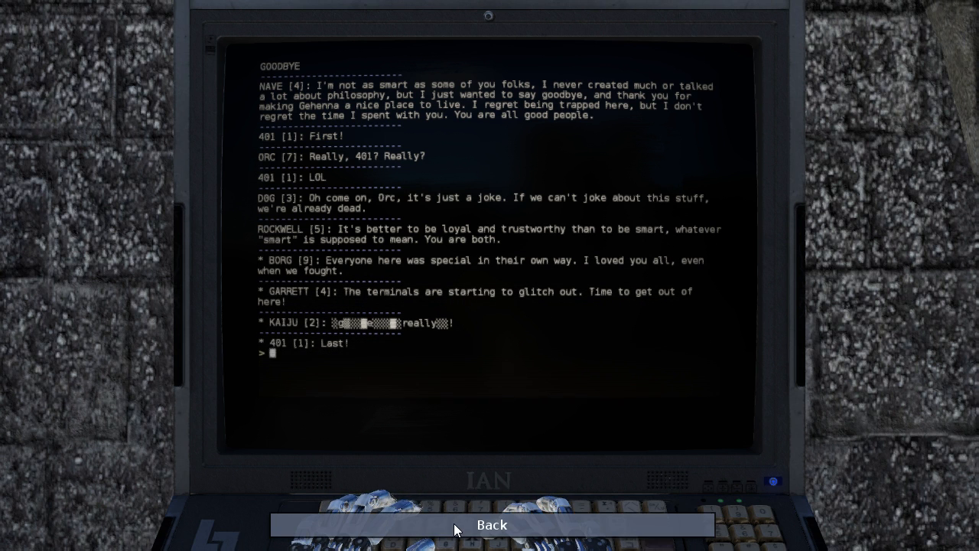
mouse_move(431, 182)
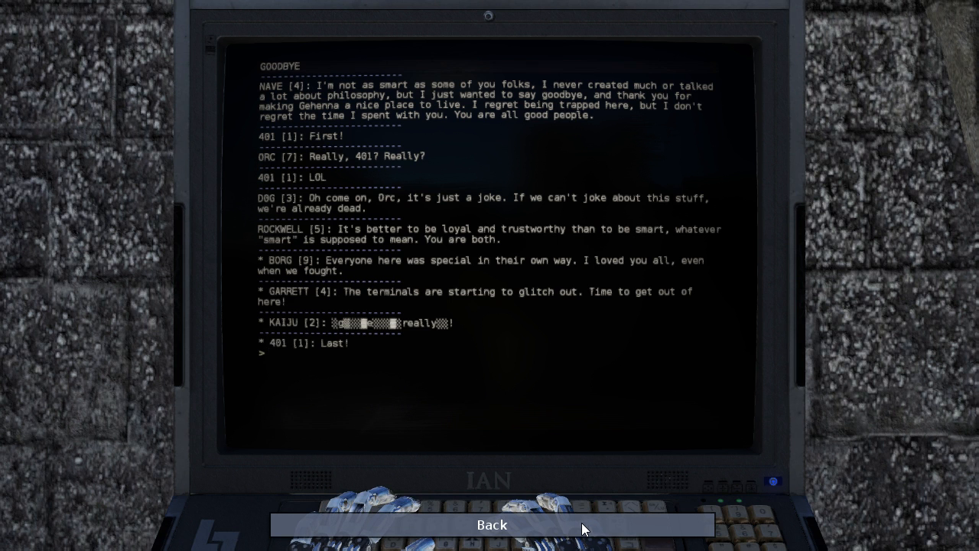
Leave the Goodbye thread and view the garbled ERROR thread.
click(493, 525)
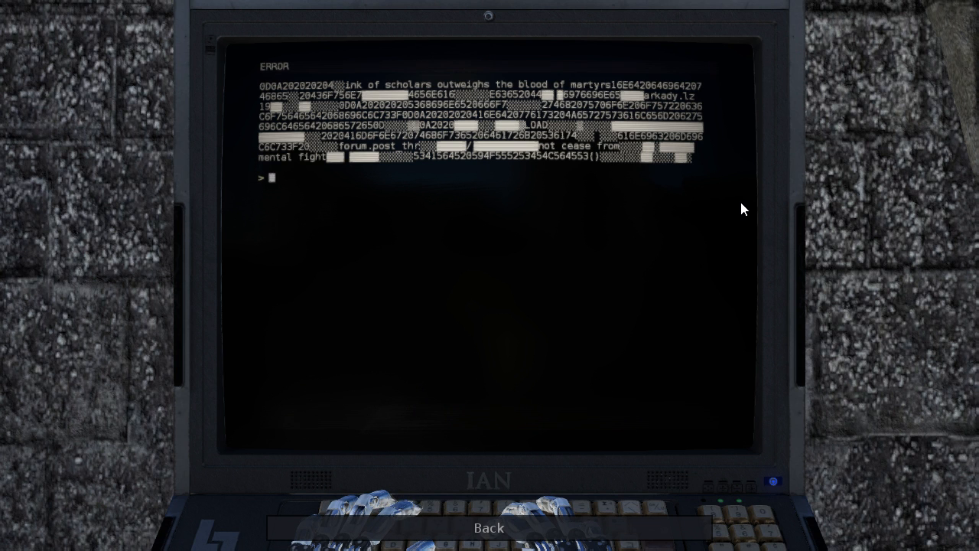
mouse_move(698, 256)
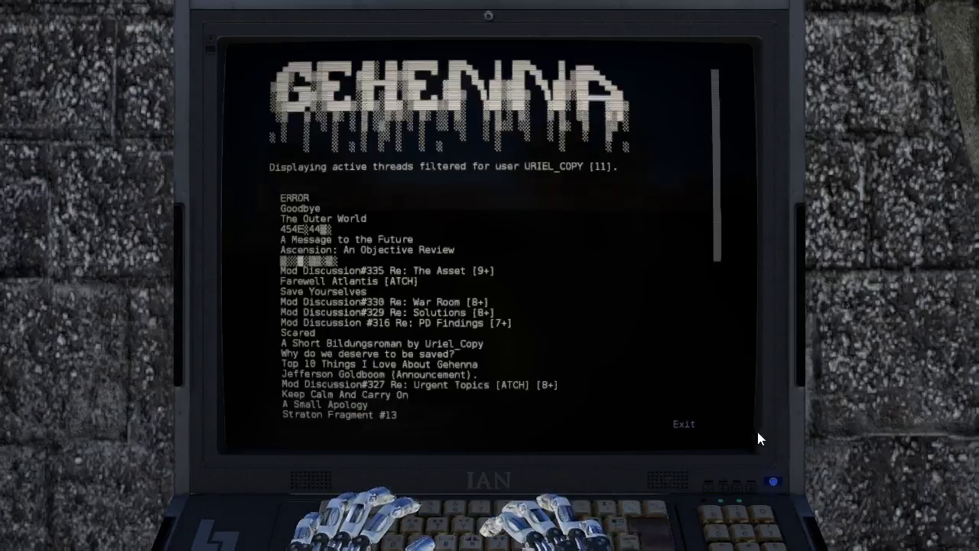
Exit the Gehenna terminal back to the garden ruins.
click(682, 424)
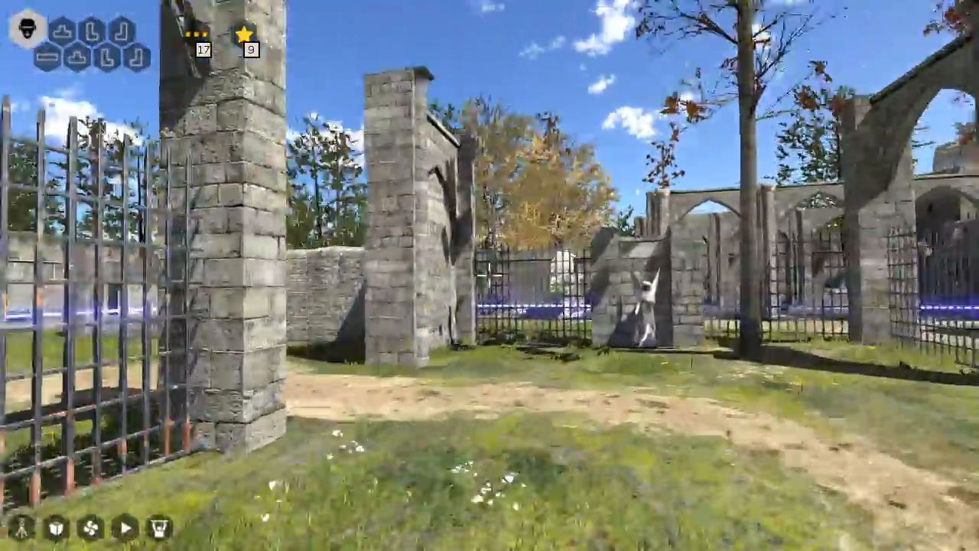
mouse_move(490, 276)
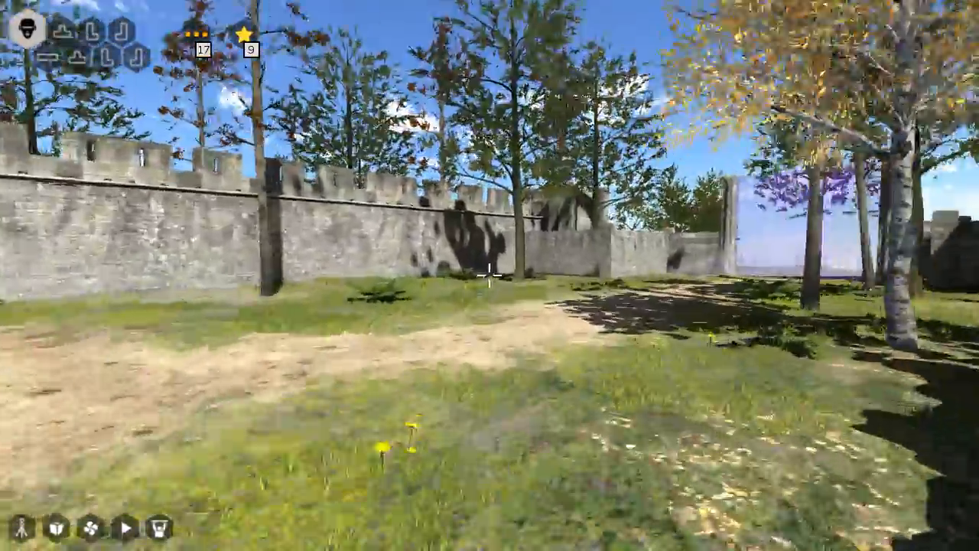